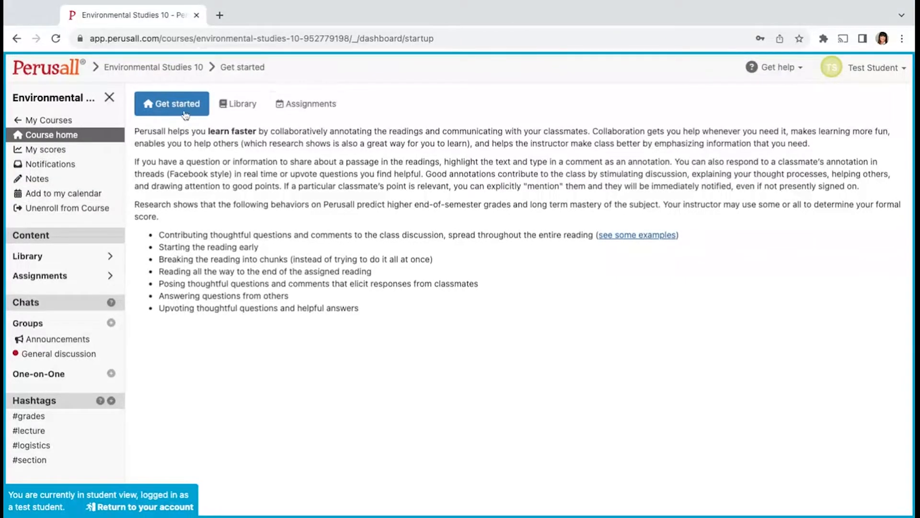
mouse_move(512, 265)
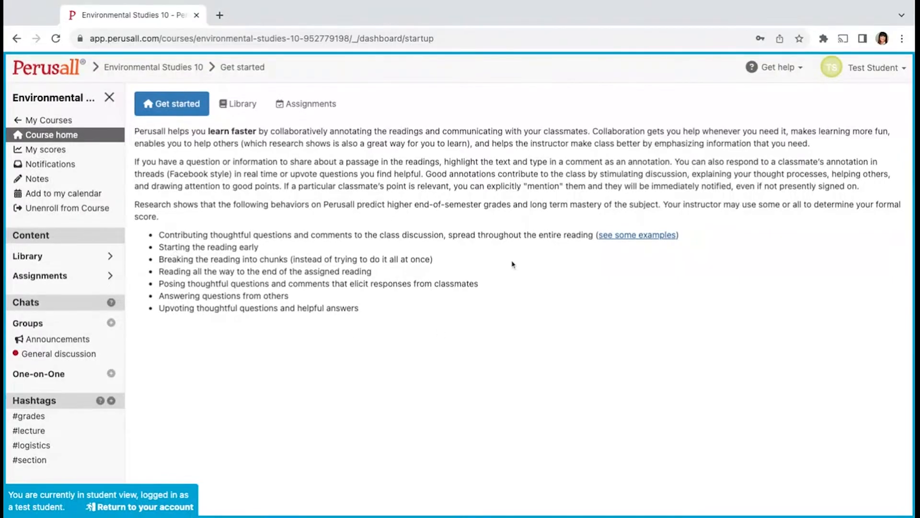
mouse_move(238, 103)
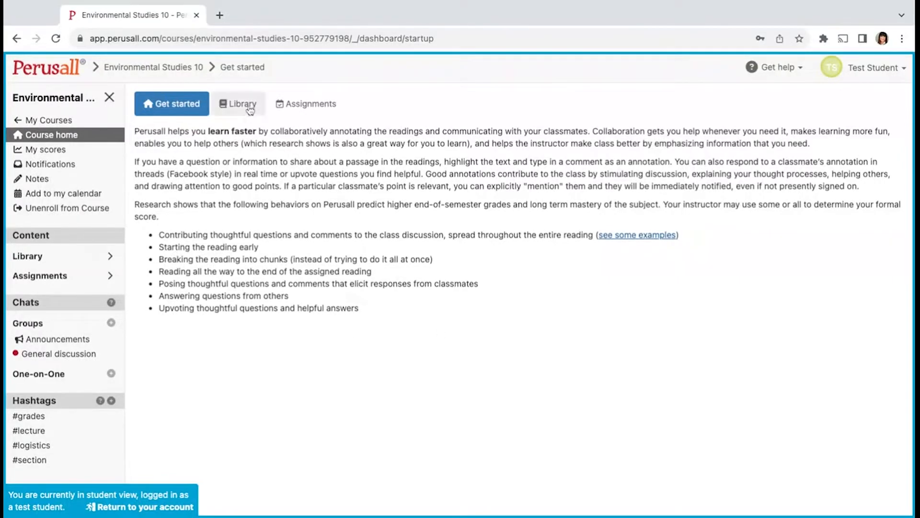
Browse the Library's Environmental Science and Sustainability book, then view the Assignments list
left_click(238, 104)
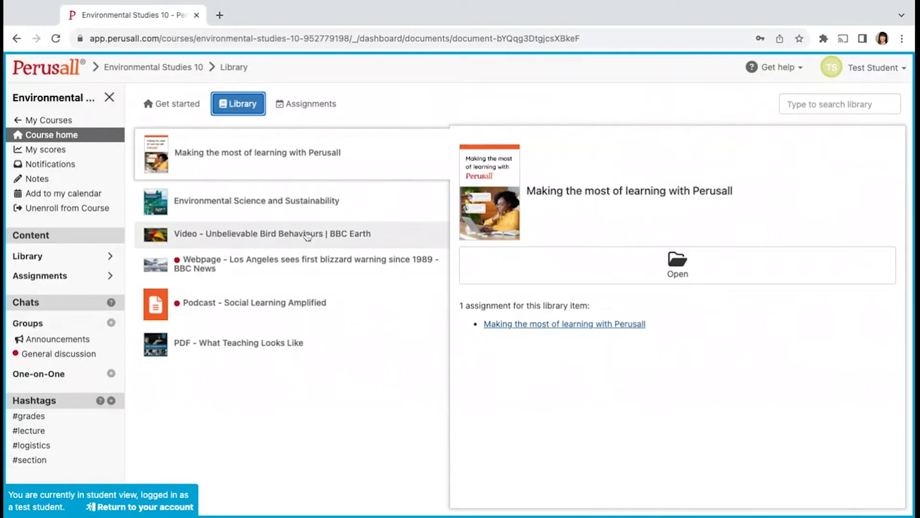
mouse_move(307, 208)
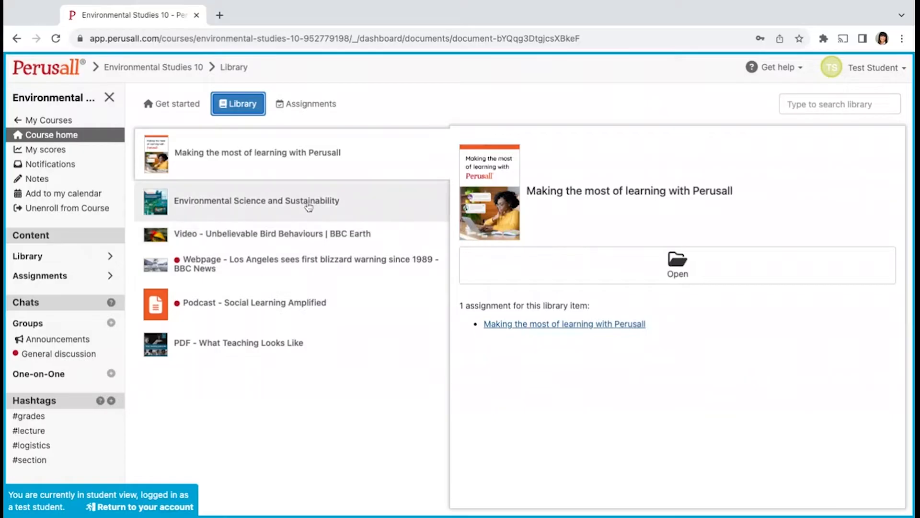
left_click(256, 201)
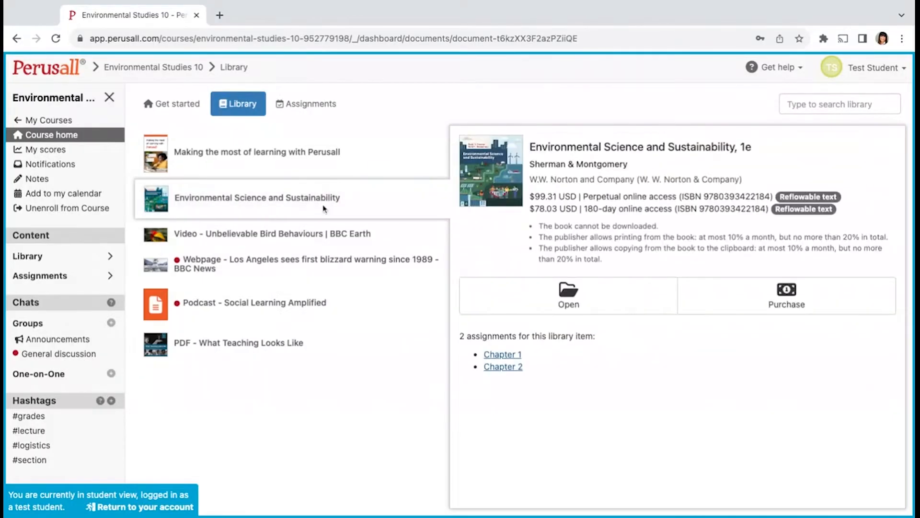
mouse_move(619, 285)
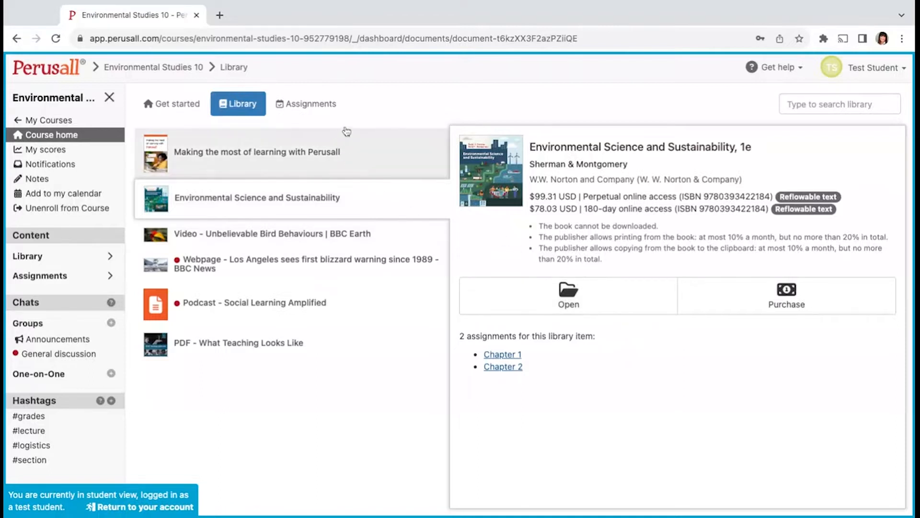
left_click(306, 103)
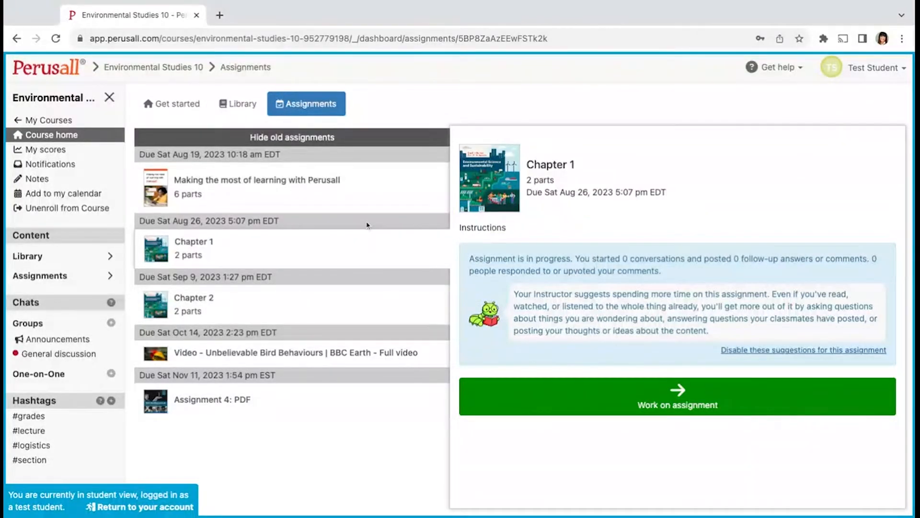
mouse_move(82, 151)
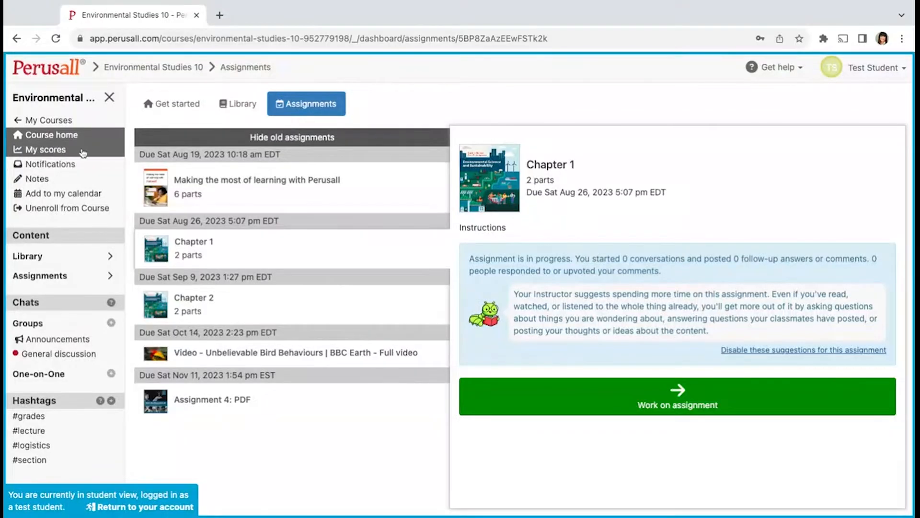
left_click(44, 150)
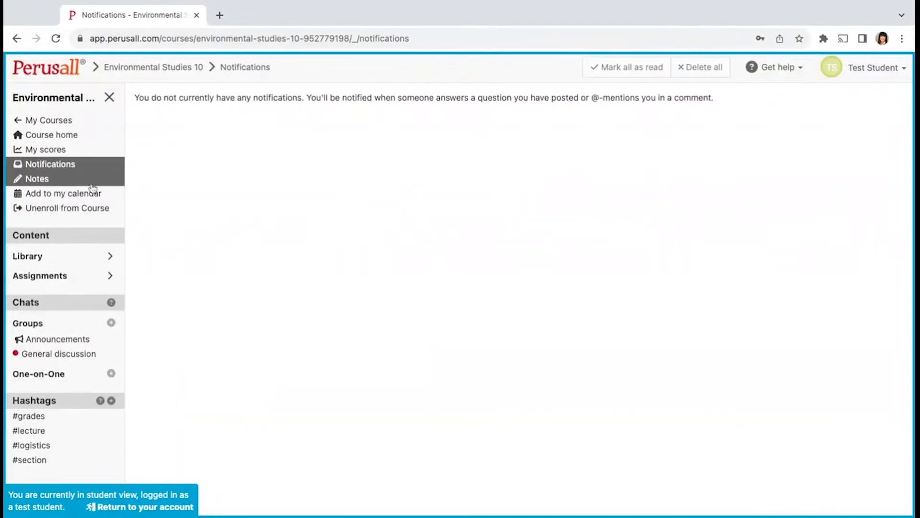
left_click(36, 179)
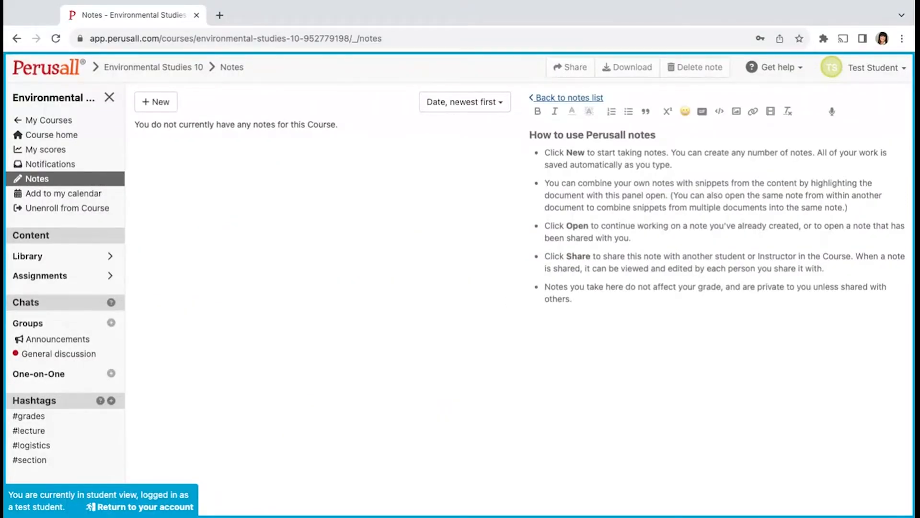
left_click(63, 193)
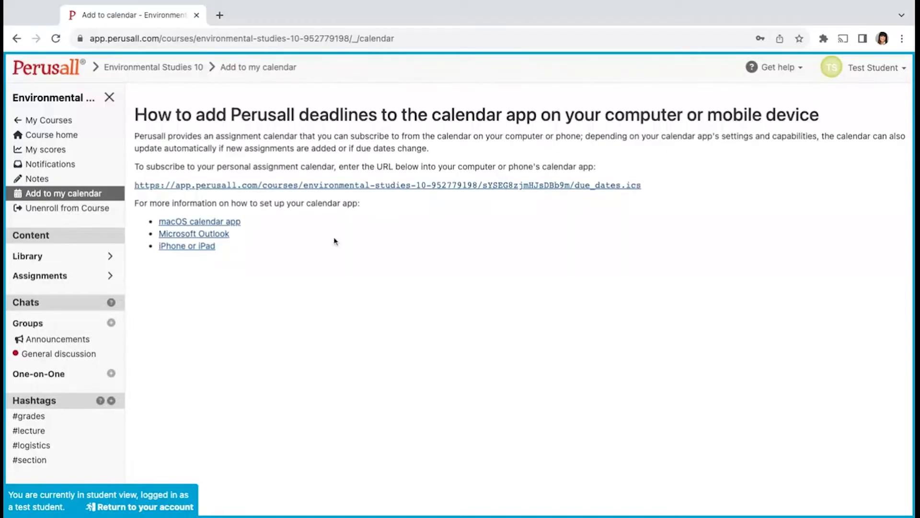
mouse_move(376, 246)
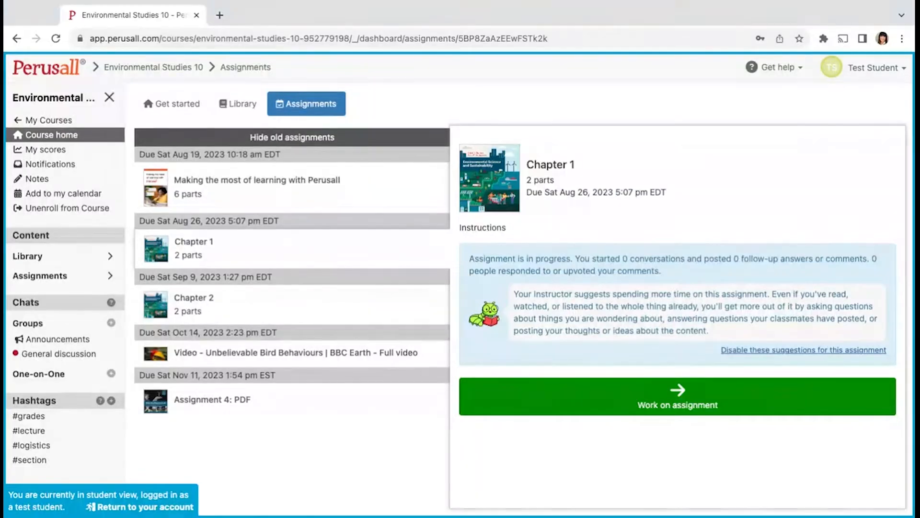
mouse_move(335, 114)
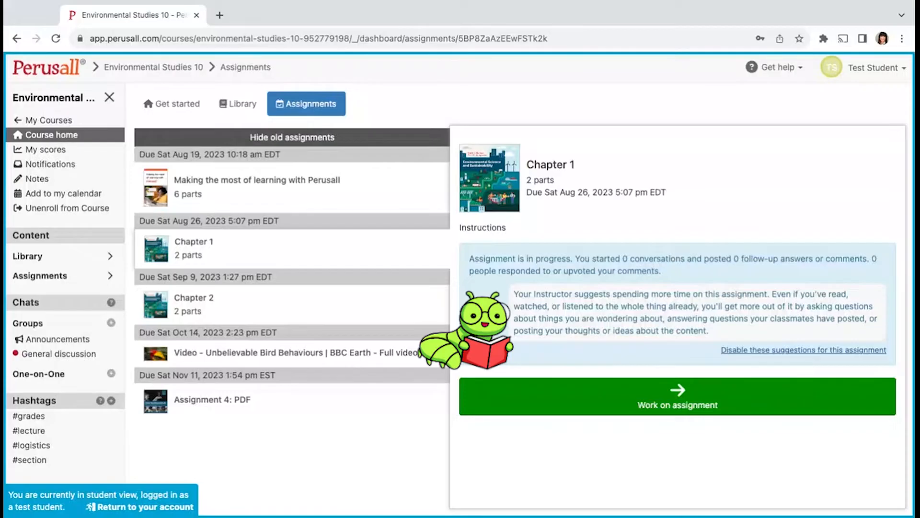
Show the details for Assignment 4: PDF, due Sat Nov 11, 2023
left_click(213, 399)
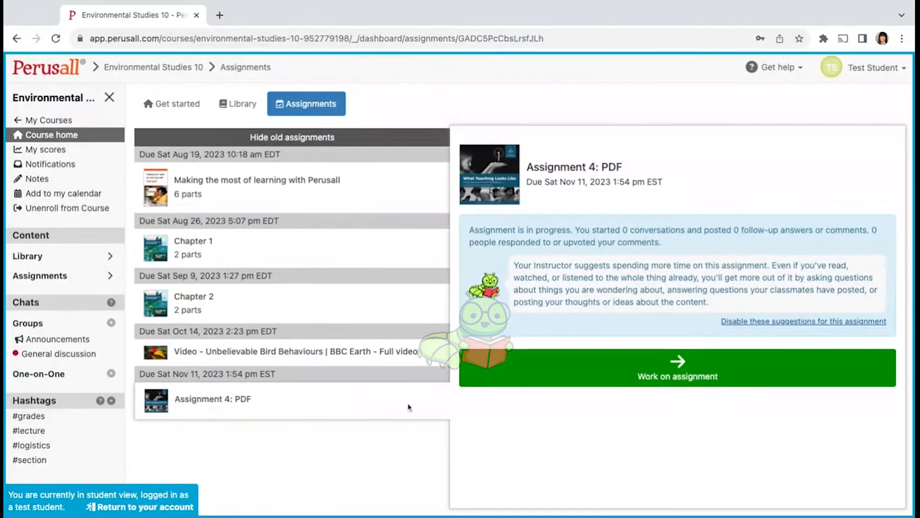
Work on the PDF assignment and draft a new conversation reading "my comment"
left_click(677, 367)
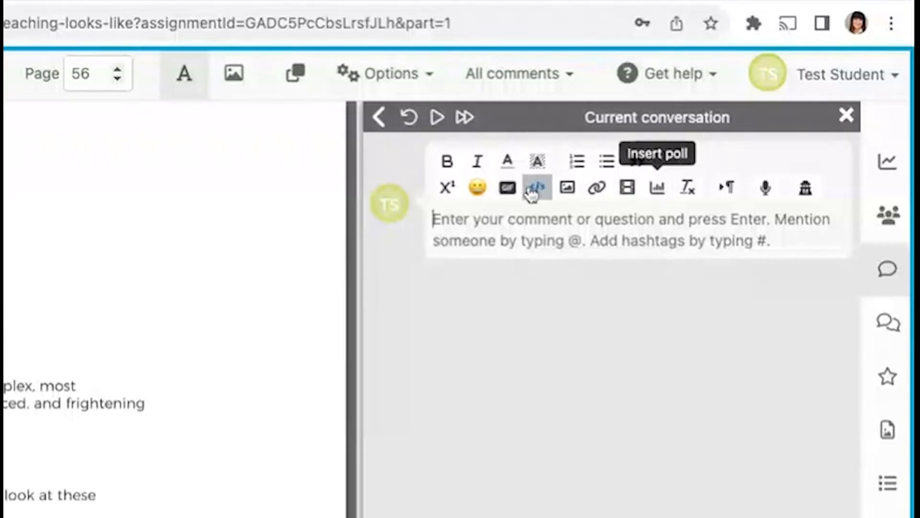
mouse_move(478, 188)
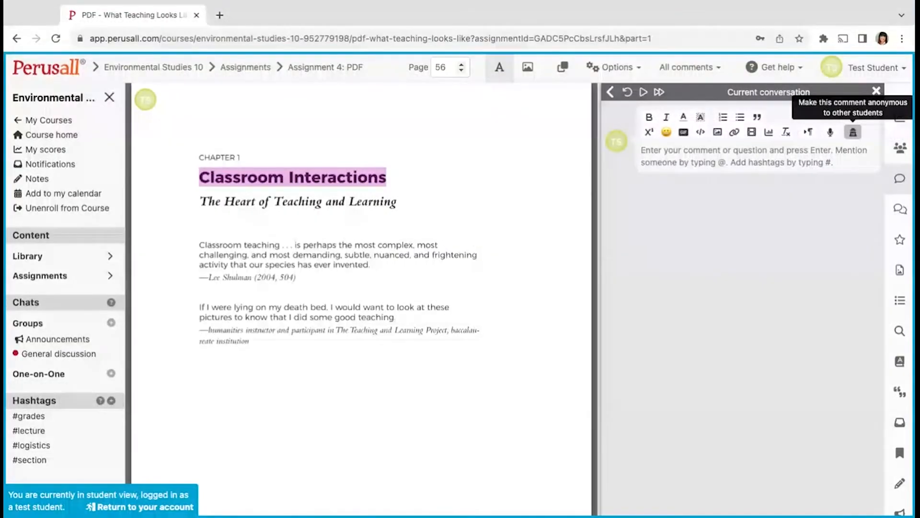
type("my comment")
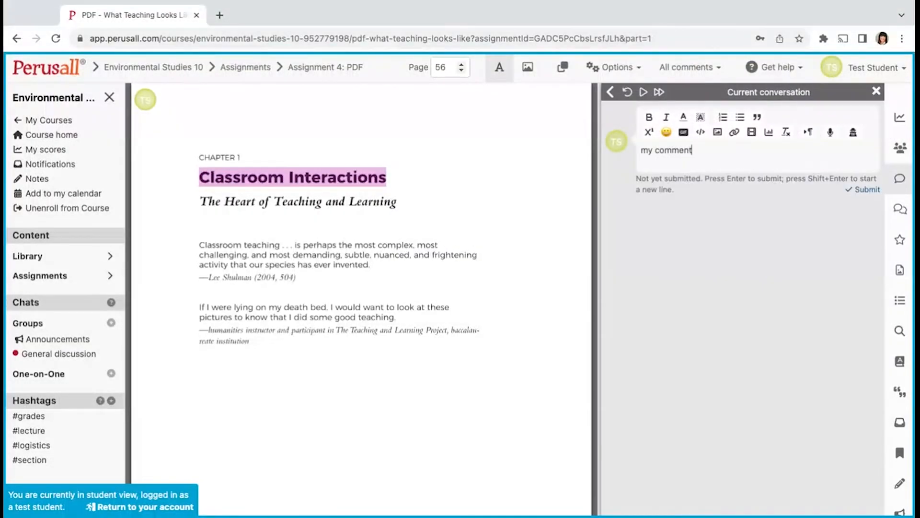
left_click(863, 189)
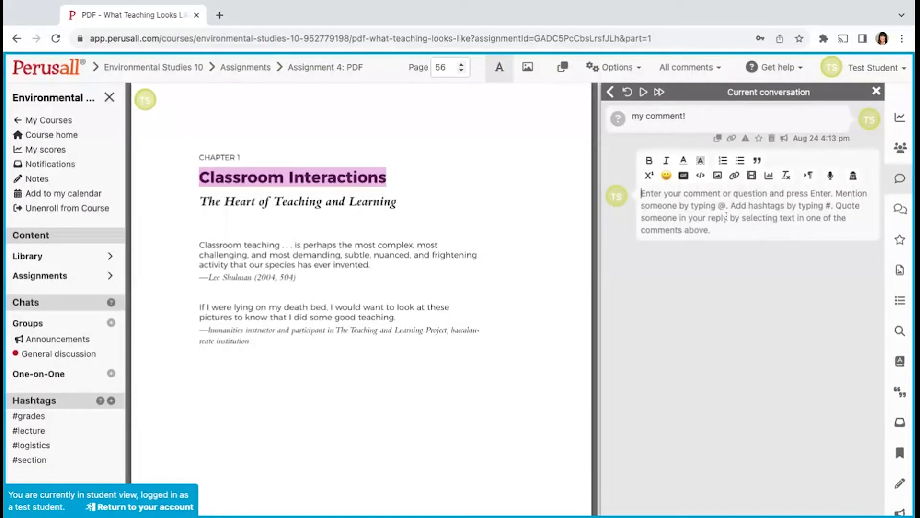
type("@")
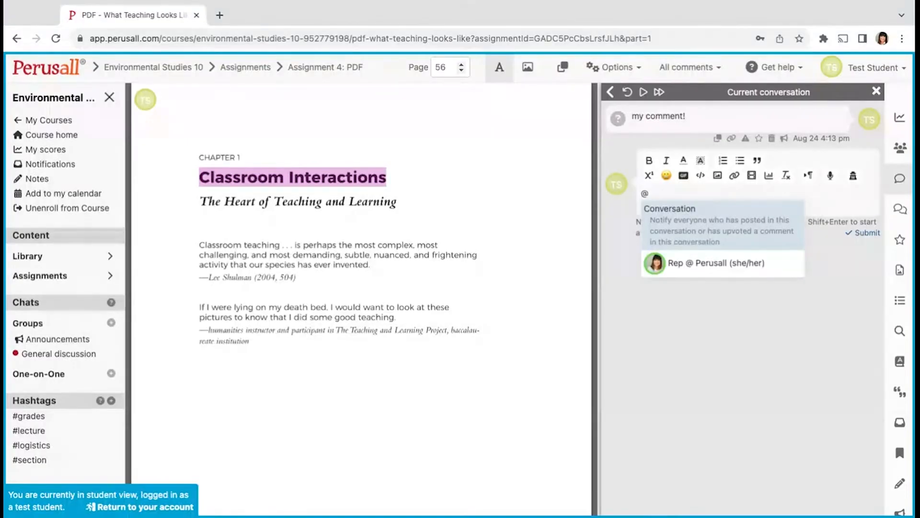
type("@Rep @ Perusall (she/her) what about this?")
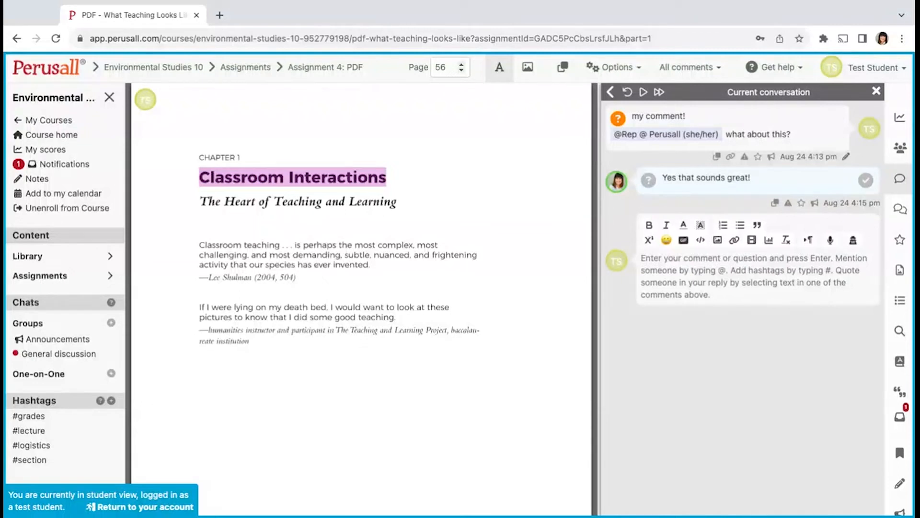
mouse_move(867, 182)
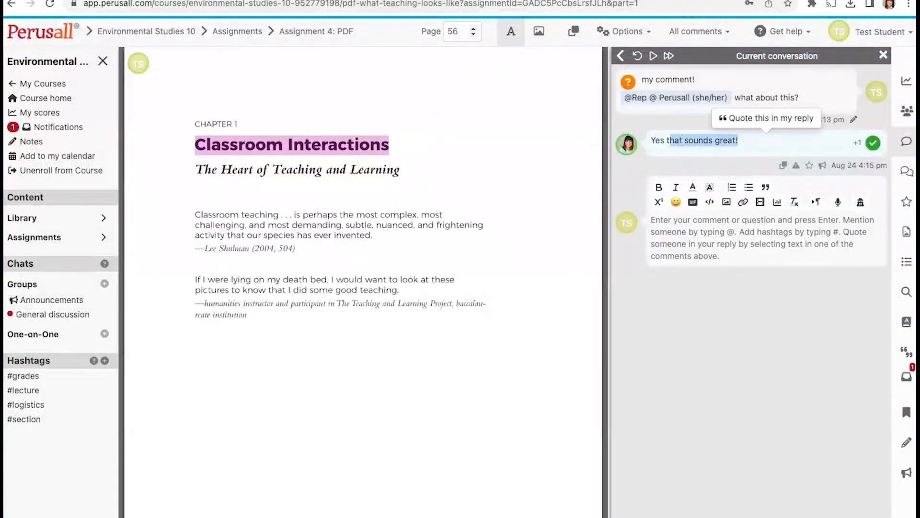
left_click(766, 118)
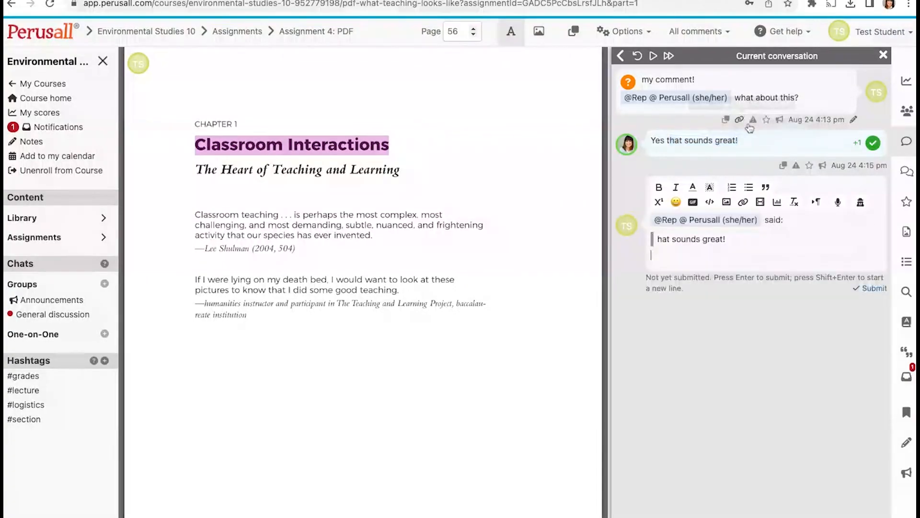
mouse_move(739, 120)
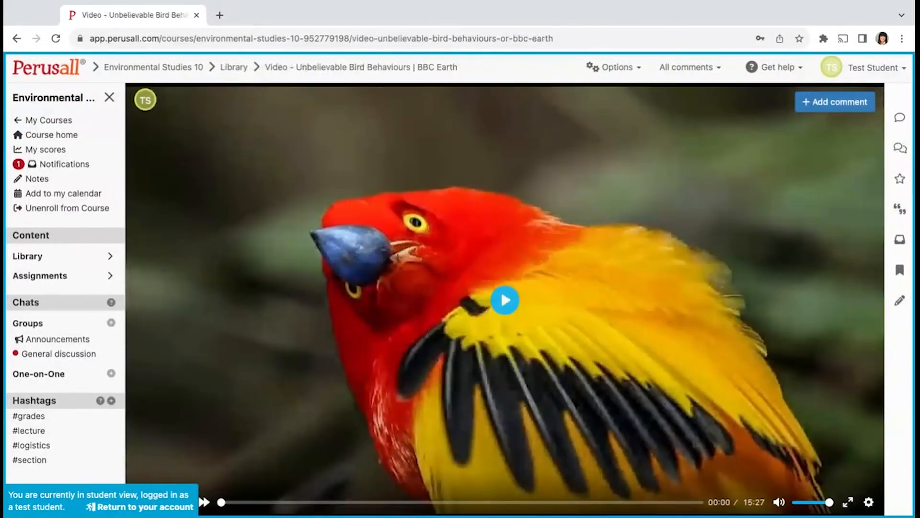
mouse_move(803, 153)
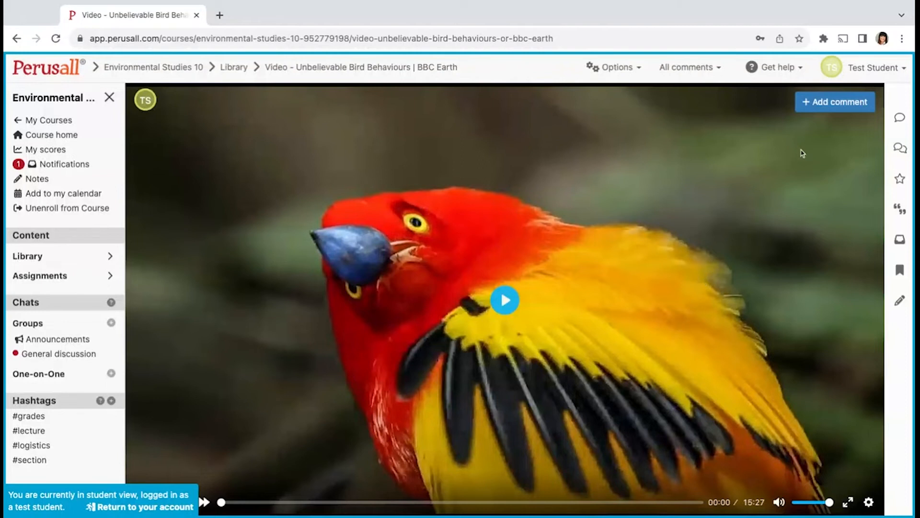
mouse_move(835, 102)
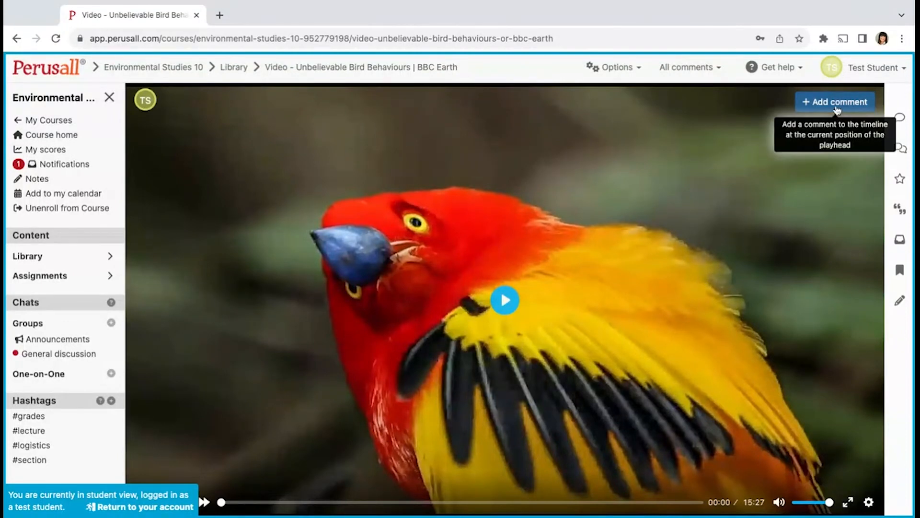
Start a comment at the current playhead of the Unbelievable Bird Behaviours video
left_click(834, 102)
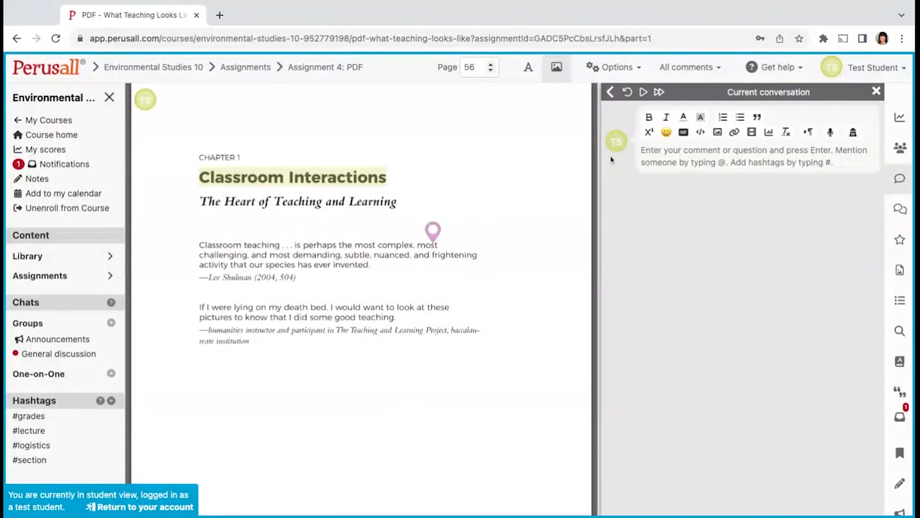
Tour the comment filters, group members and dictionary, then bring up the citation generator
left_click(690, 67)
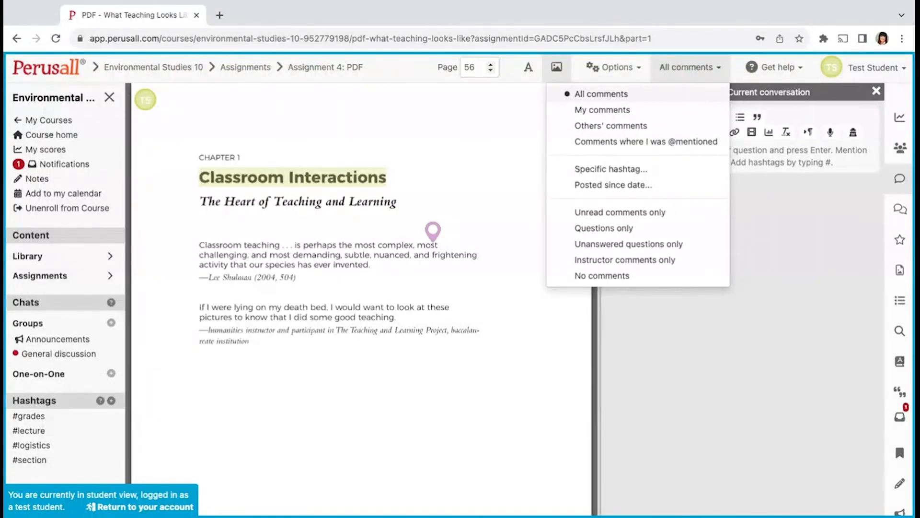
mouse_move(644, 142)
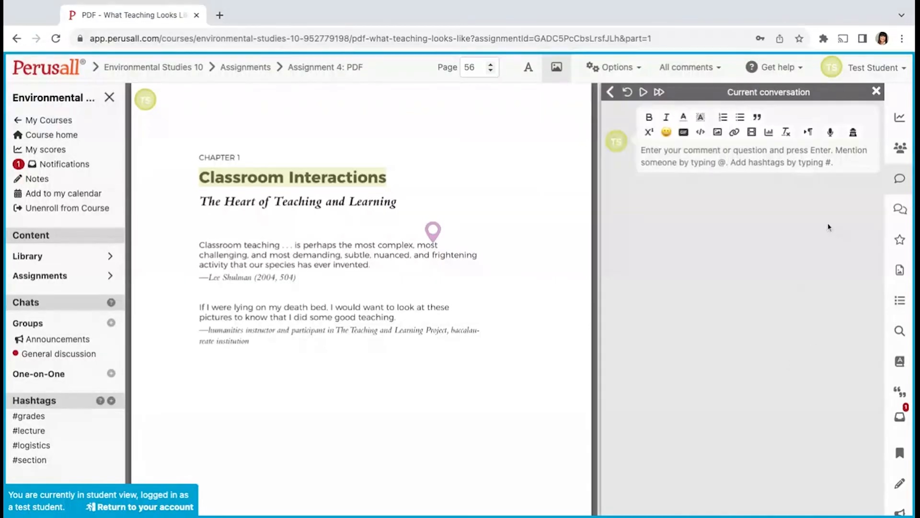
mouse_move(854, 220)
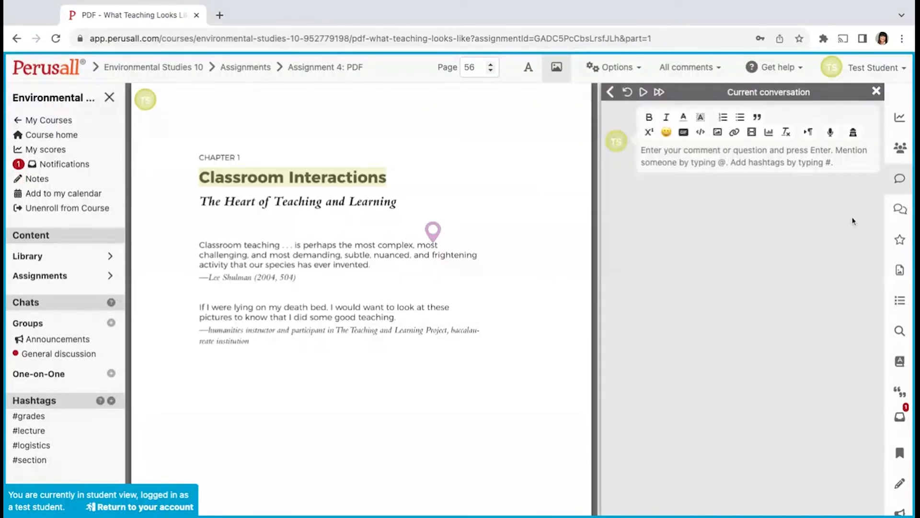
left_click(900, 148)
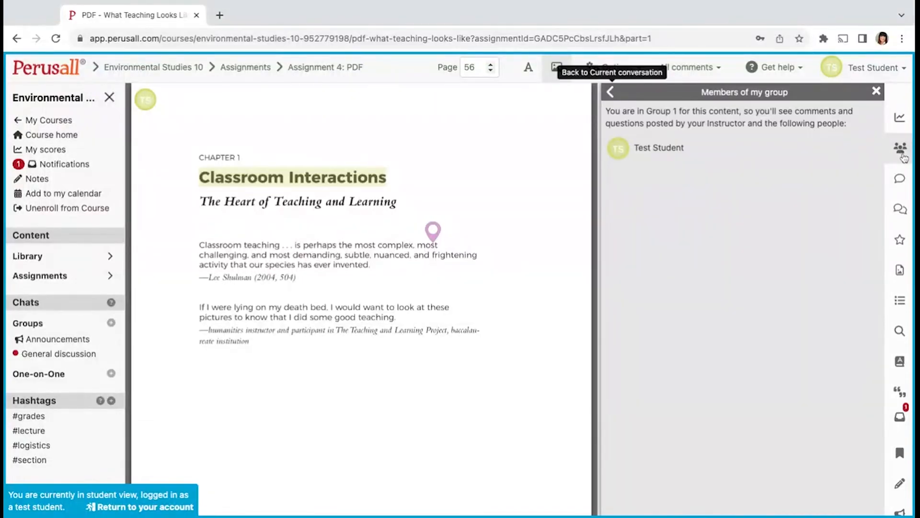
mouse_move(901, 178)
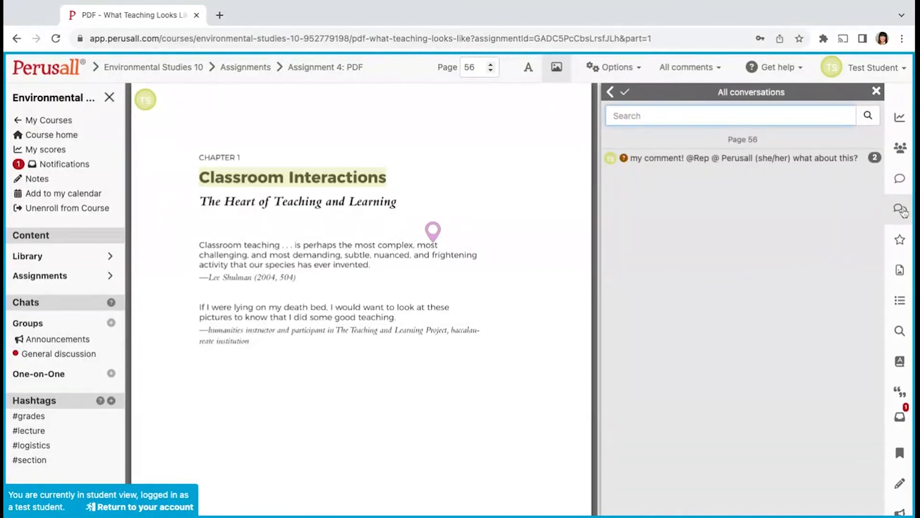
mouse_move(900, 241)
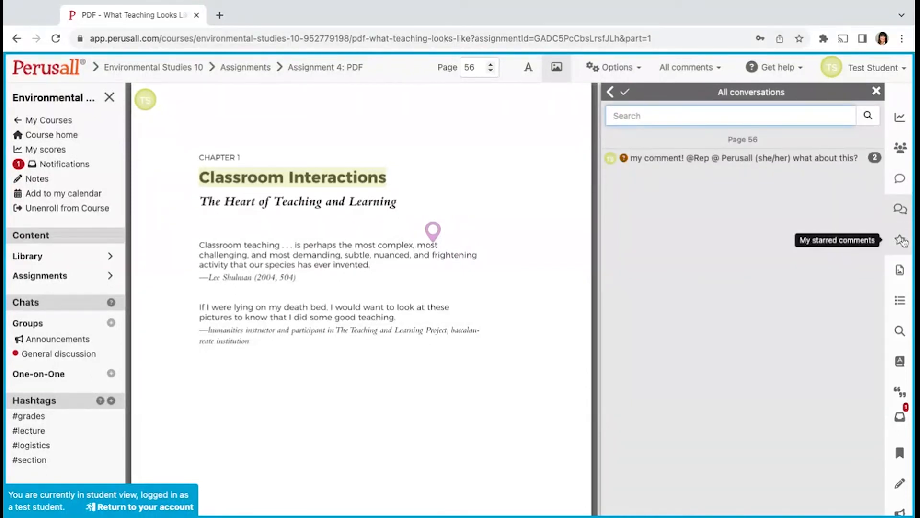
mouse_move(903, 300)
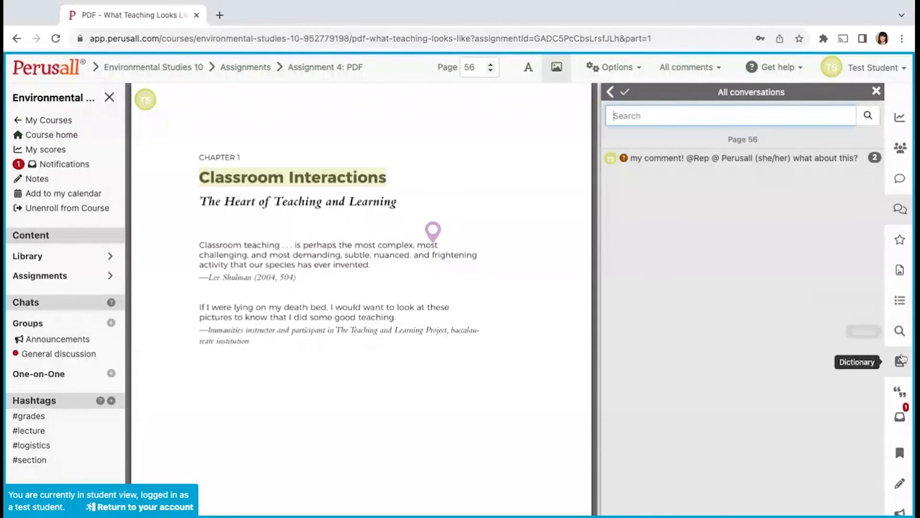
left_click(900, 361)
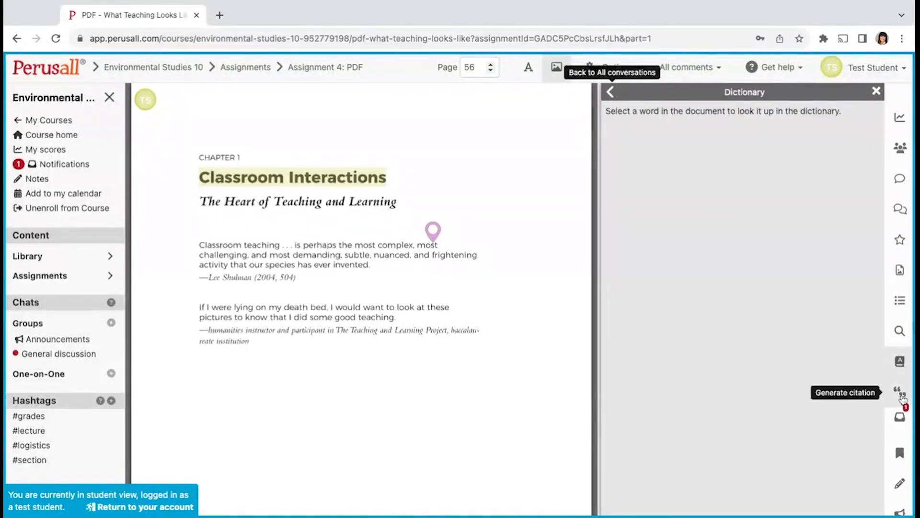
left_click(901, 392)
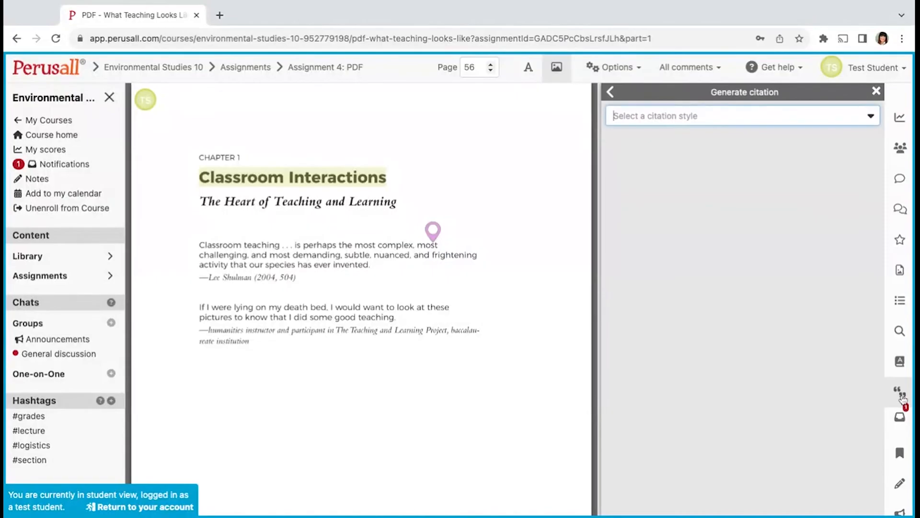
mouse_move(899, 472)
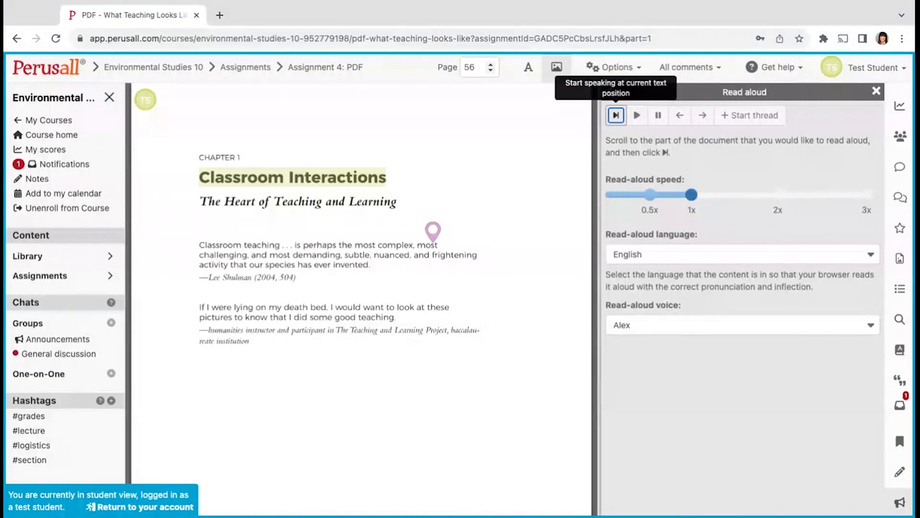
mouse_move(145, 100)
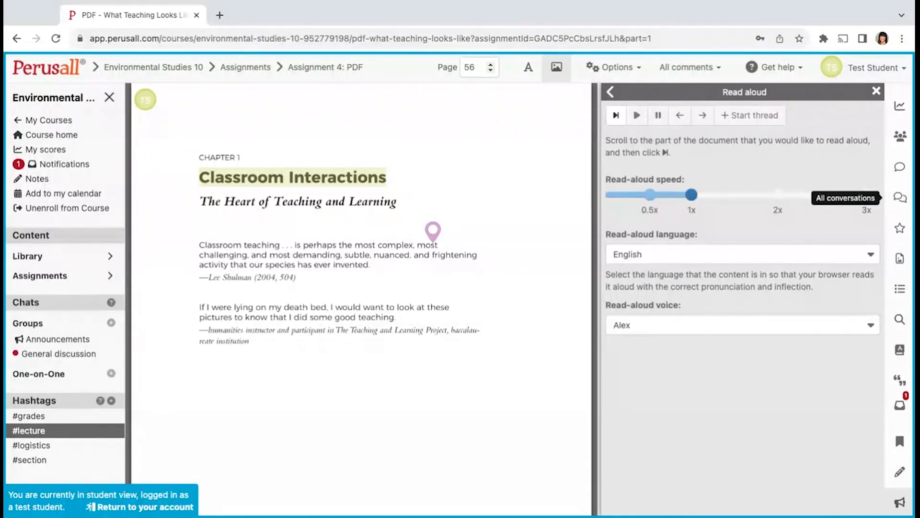
View the recent comments tagged #grades, which reports none yet
left_click(29, 415)
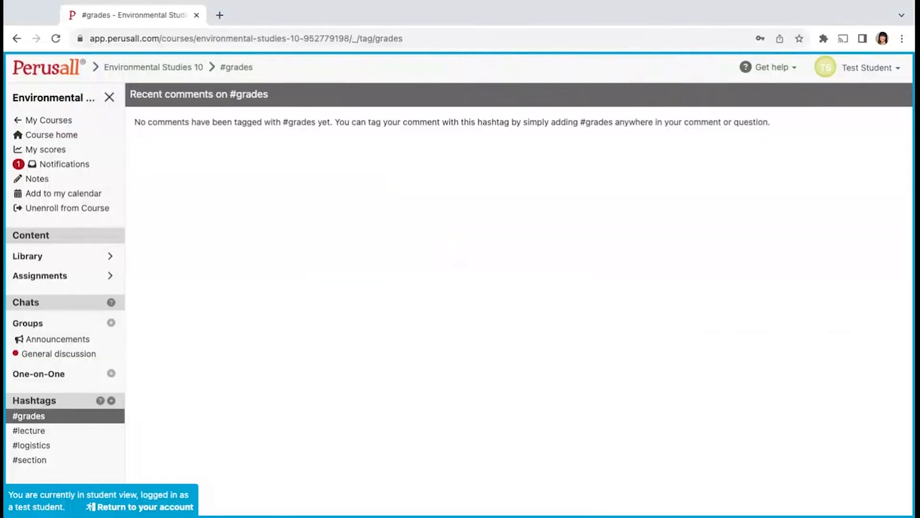